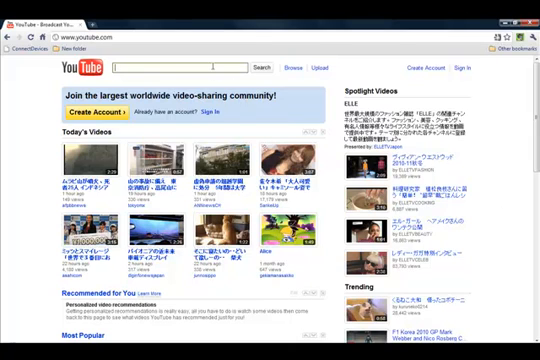
- Search YouTube for 'ericsson response'
{"action": "type", "text": "ericsson respon"}
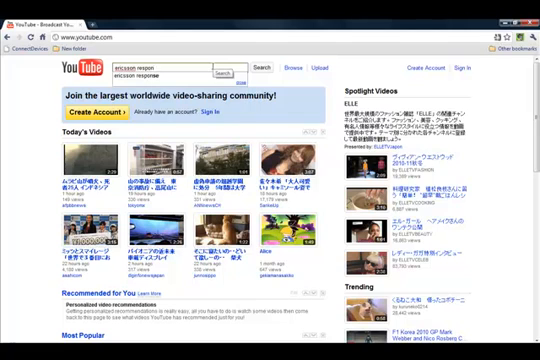
{"action": "left_click", "coordinate": [257, 68]}
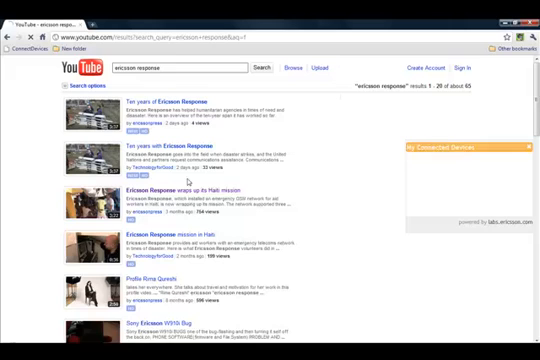
- Discover home-network devices, revealing the XBMC Media Renderer at 192.168.1.14
{"action": "left_click", "coordinate": [434, 160]}
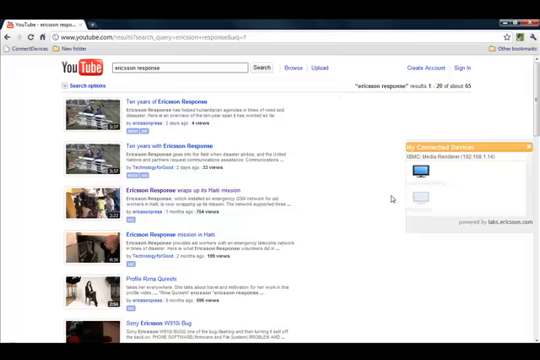
{"action": "mouse_move", "coordinate": [452, 177]}
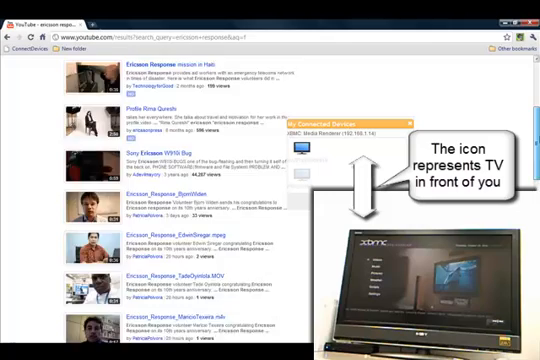
- Scroll the Ericsson Response results while sending a video to the XBMC renderer
{"action": "scroll", "scroll_direction": "down", "scroll_amount": 3}
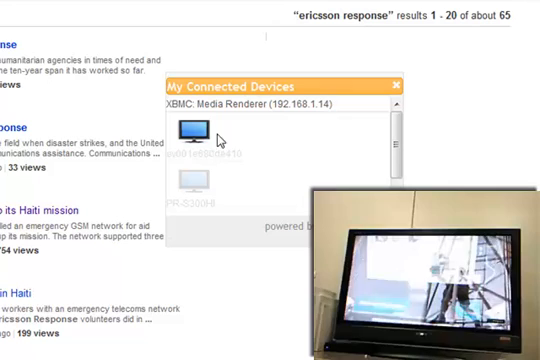
- Pause the TV playback and lower the volume from the renderer controls
{"action": "left_click", "coordinate": [189, 130]}
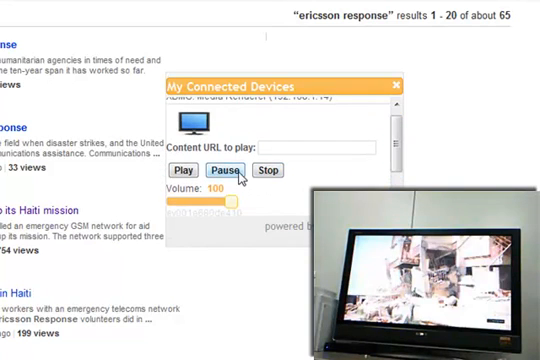
{"action": "left_click", "coordinate": [226, 170]}
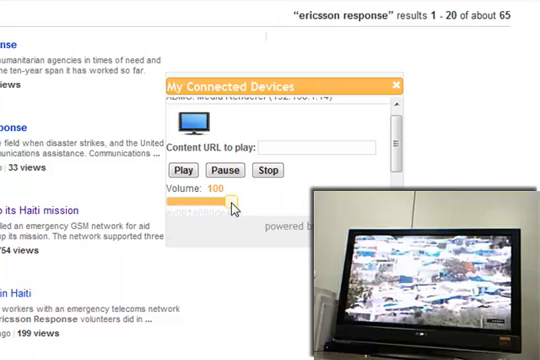
{"action": "left_click_drag", "start_coordinate": [245, 202], "coordinate": [225, 202]}
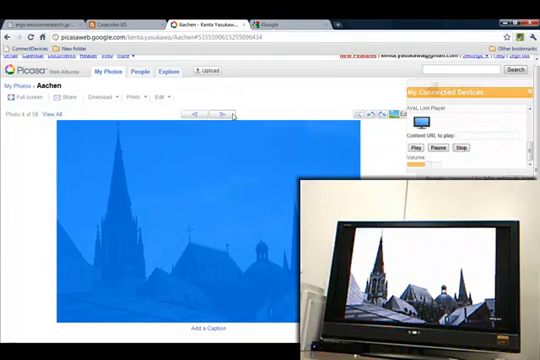
- Advance to the next Aachen album photo on the AVeL Link Player TV
{"action": "left_click", "coordinate": [228, 115]}
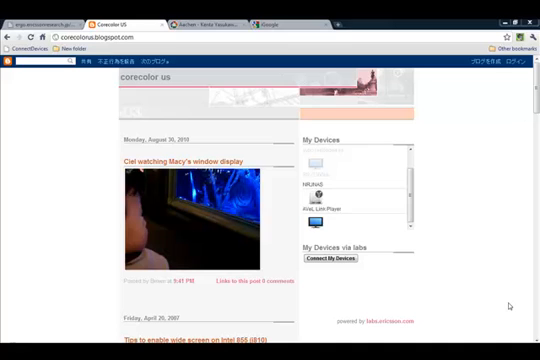
{"action": "mouse_move", "coordinate": [509, 304]}
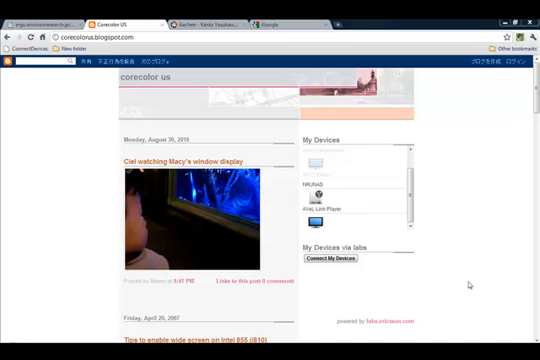
- View the corecolor us blog's My Devices gadget with NRJNAS and AVeL Link Player
{"action": "left_click", "coordinate": [188, 195]}
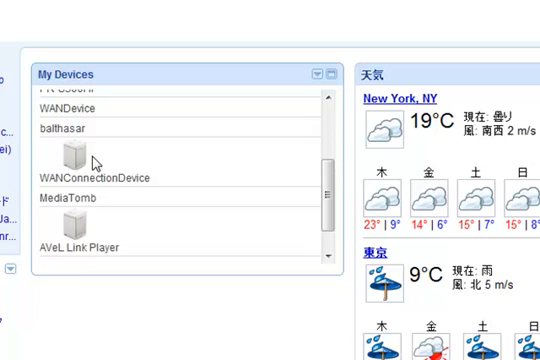
- Browse the balthasar NAS folders and play the 3Dlandscape video locally
{"action": "left_click", "coordinate": [70, 153]}
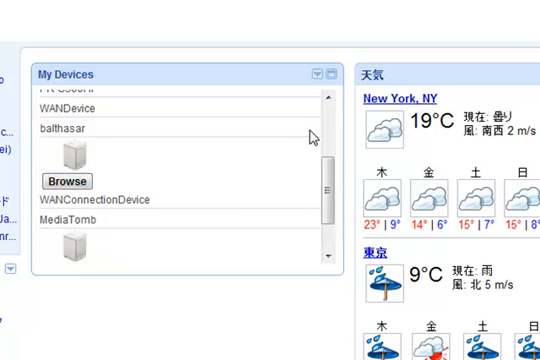
{"action": "scroll", "scroll_direction": "down", "scroll_amount": 3}
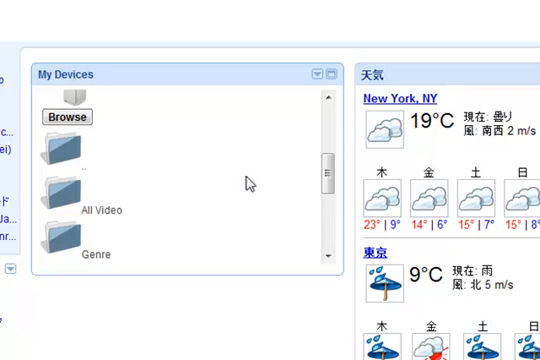
{"action": "scroll", "scroll_direction": "down", "scroll_amount": 3}
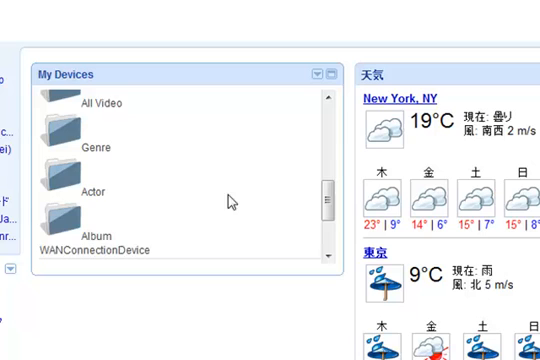
{"action": "scroll", "scroll_direction": "down", "scroll_amount": 3}
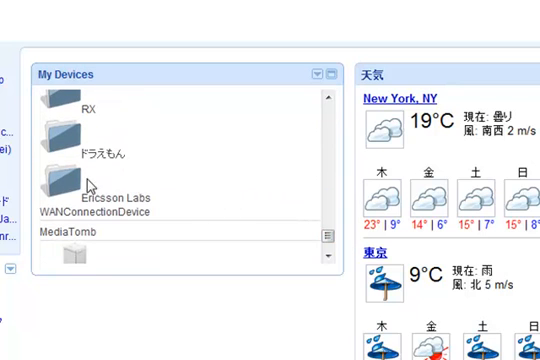
{"action": "scroll", "scroll_direction": "down", "scroll_amount": 3}
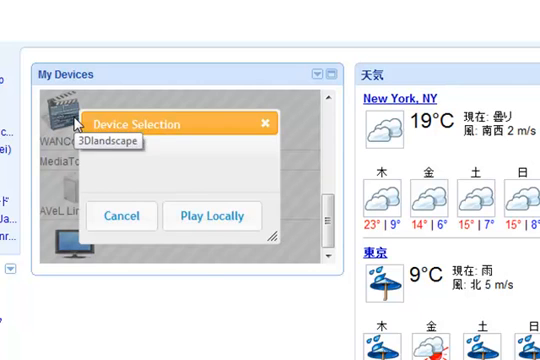
{"action": "left_click", "coordinate": [211, 216]}
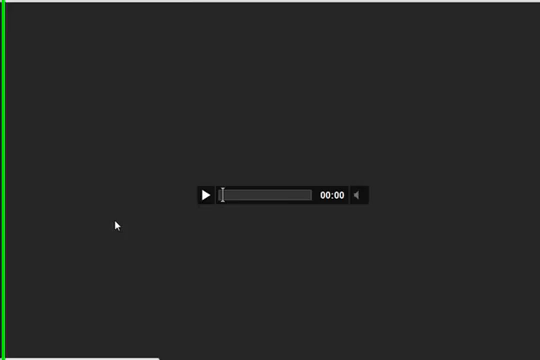
- Start playback of the 3Dlandscape video in the player
{"action": "left_click", "coordinate": [207, 195]}
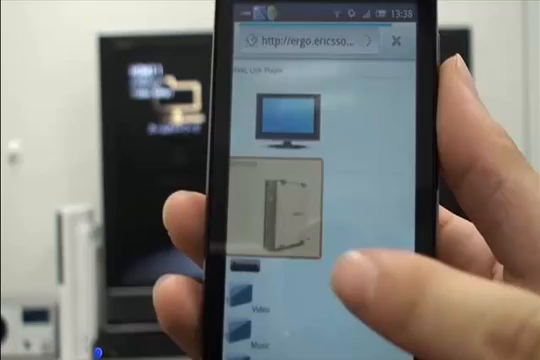
- Scroll the phone's devices page to reveal the NAS media folders
{"action": "scroll", "scroll_direction": "down", "scroll_amount": 3}
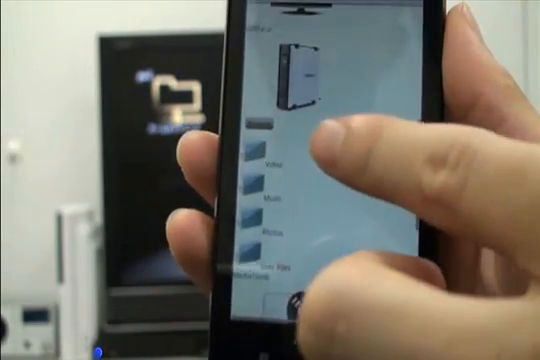